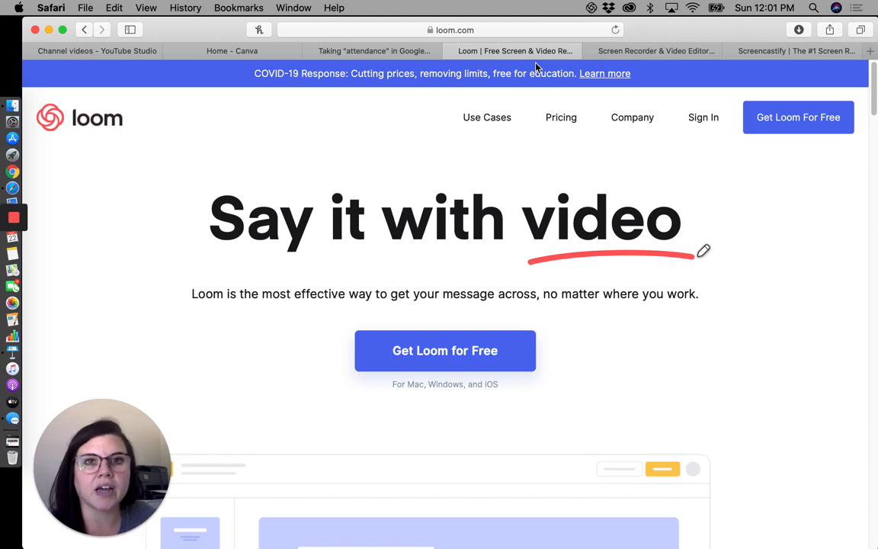
pyautogui.moveTo(536, 77)
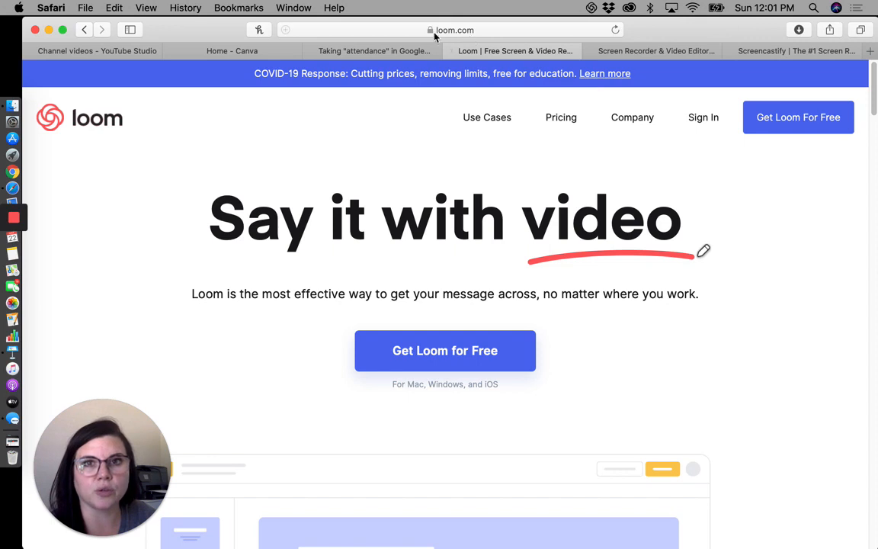
pyautogui.moveTo(460, 43)
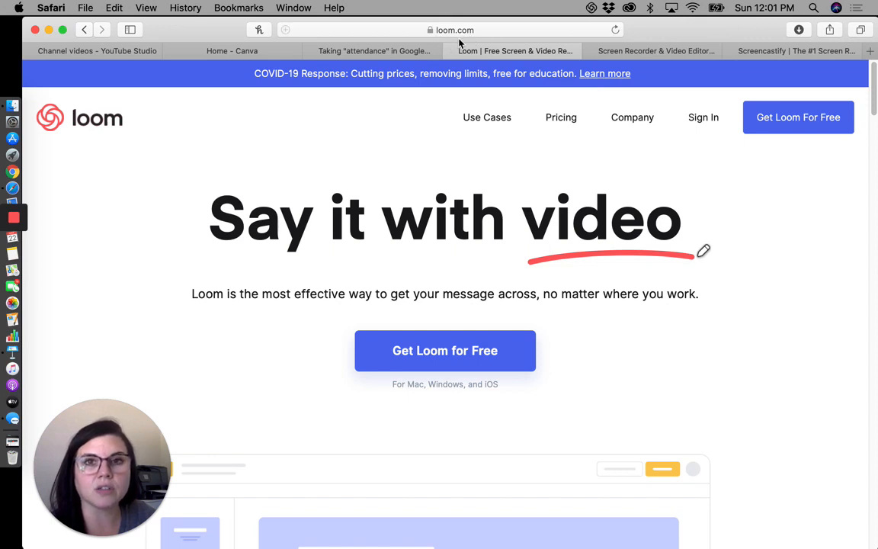
pyautogui.moveTo(464, 42)
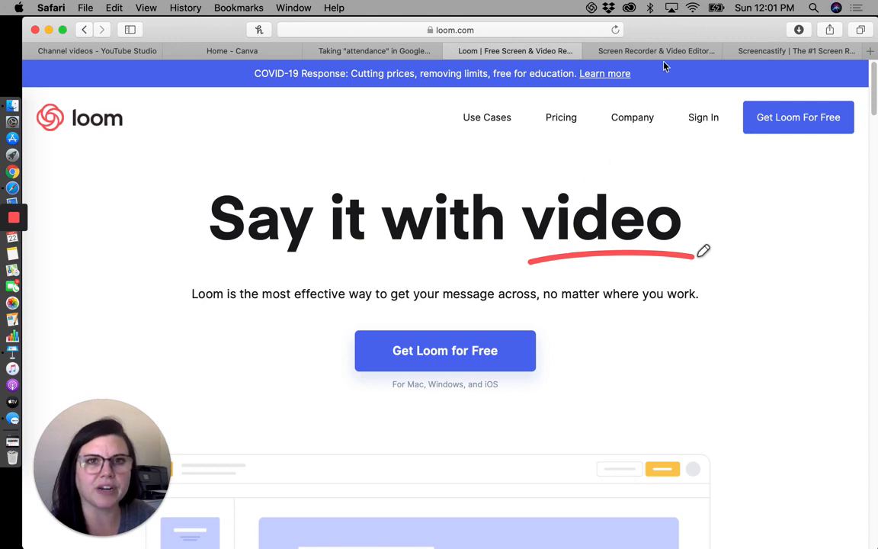
# Switch to the Screencast-O-Matic tab to show its homepage
pyautogui.click(652, 52)
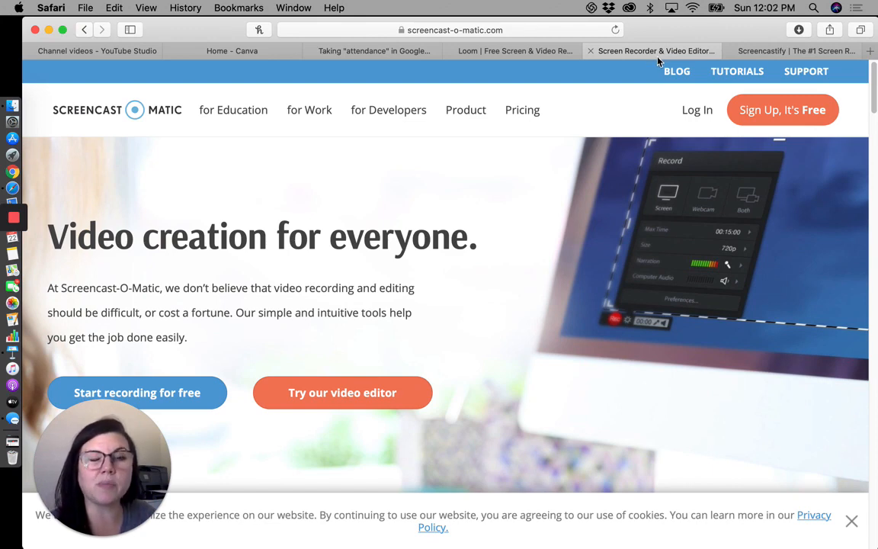
pyautogui.moveTo(653, 63)
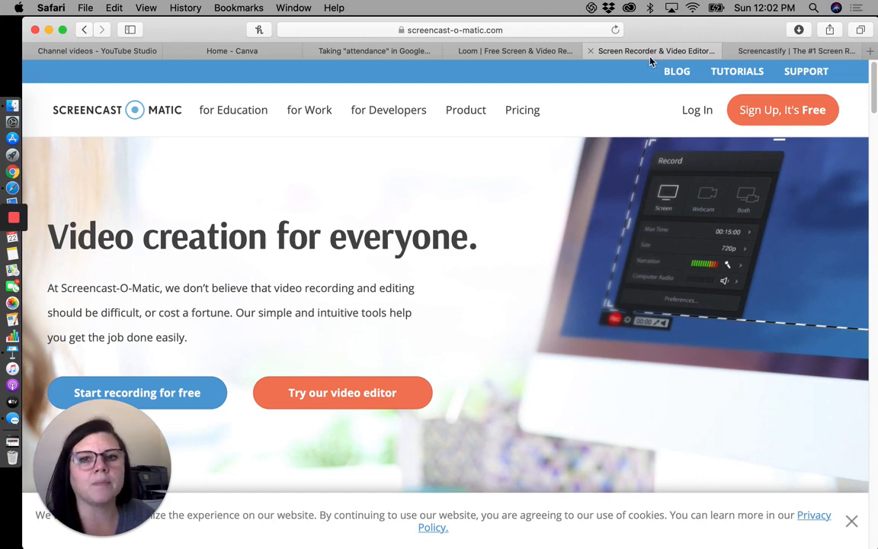
pyautogui.moveTo(625, 236)
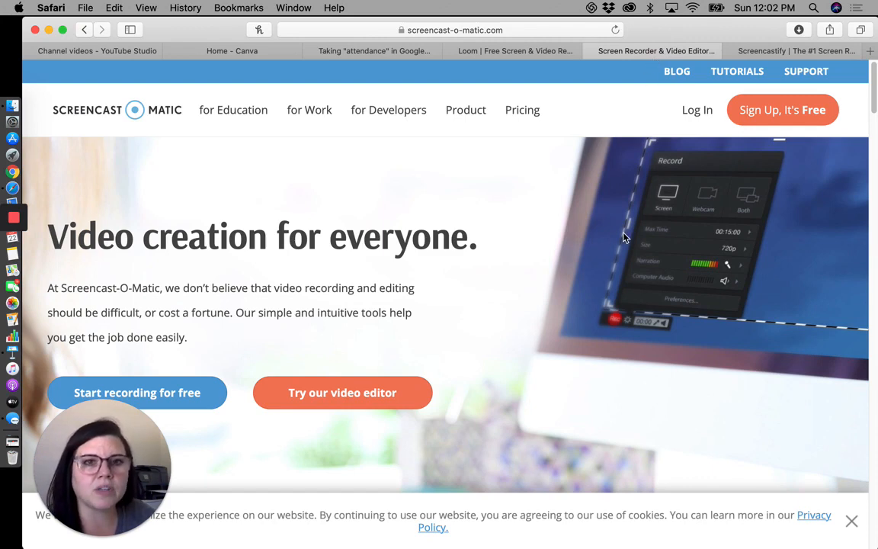
pyautogui.moveTo(630, 221)
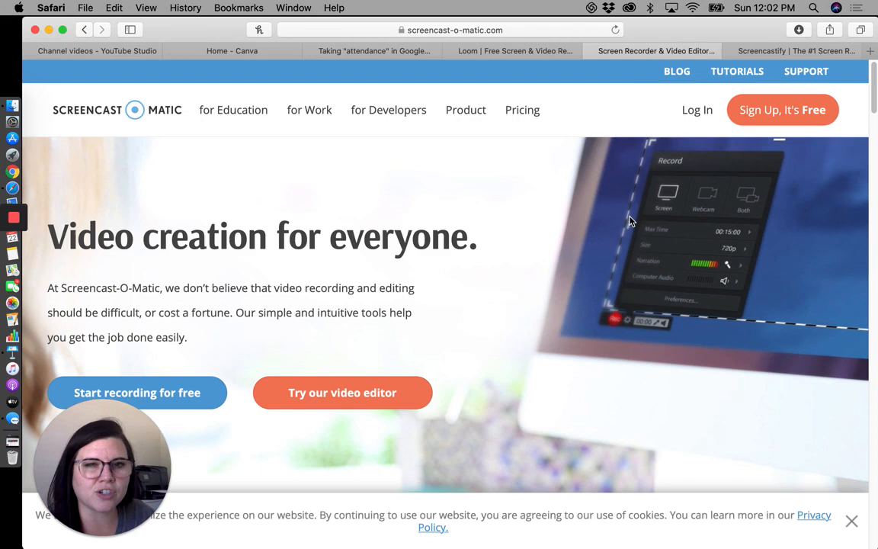
pyautogui.moveTo(634, 231)
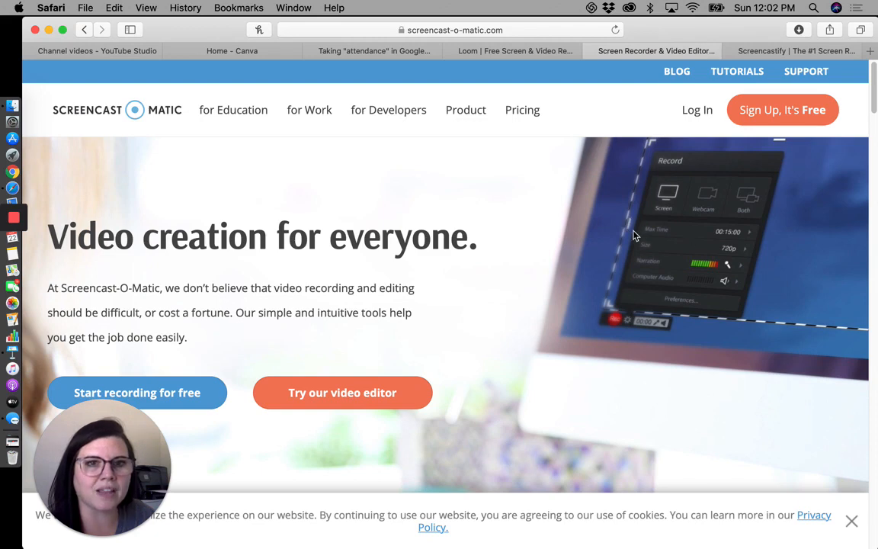
pyautogui.moveTo(626, 226)
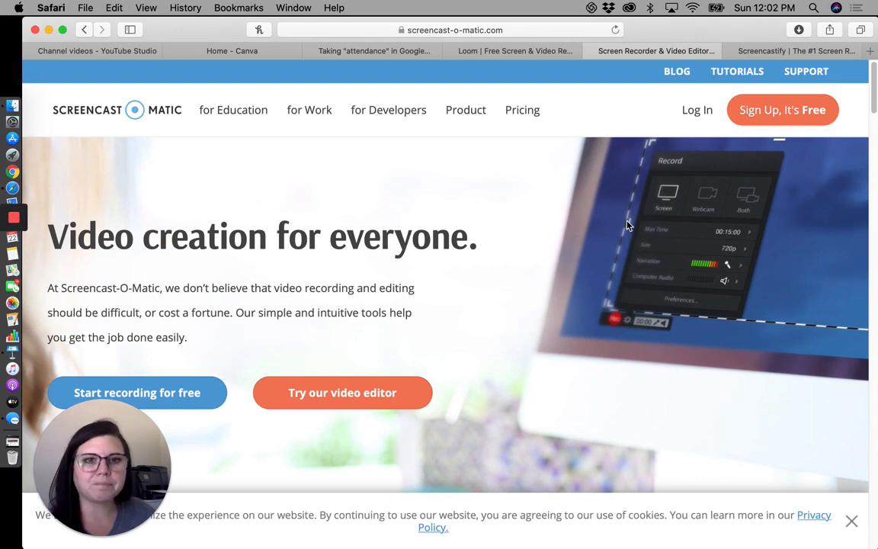
pyautogui.moveTo(744, 205)
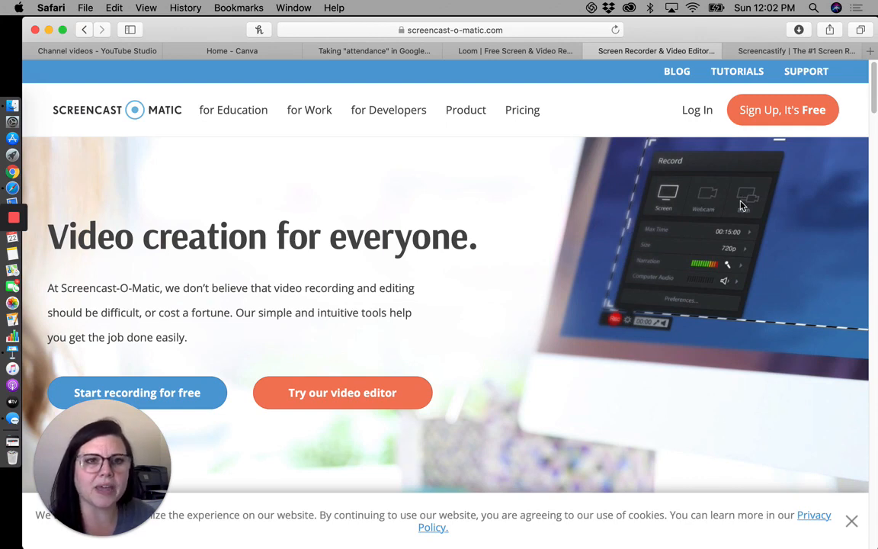
pyautogui.moveTo(759, 204)
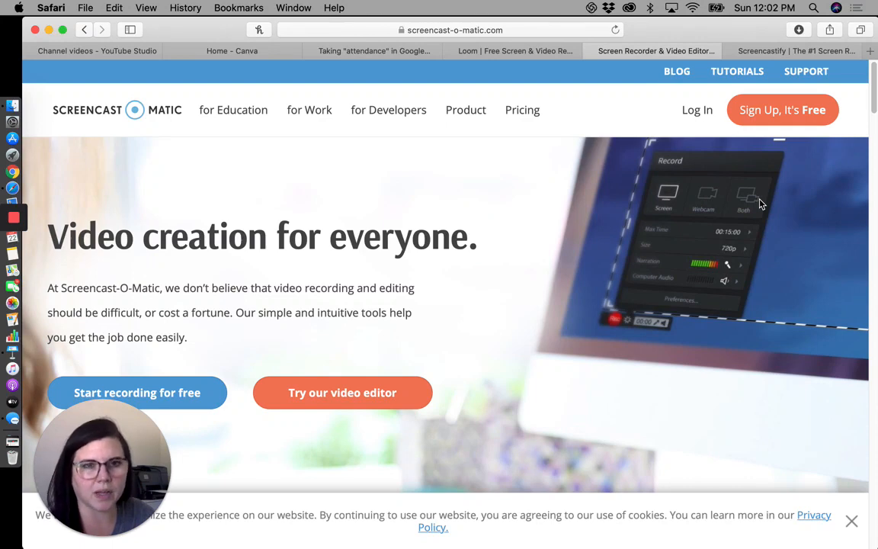
# Switch to the Screencastify tab to show its homepage
pyautogui.click(792, 50)
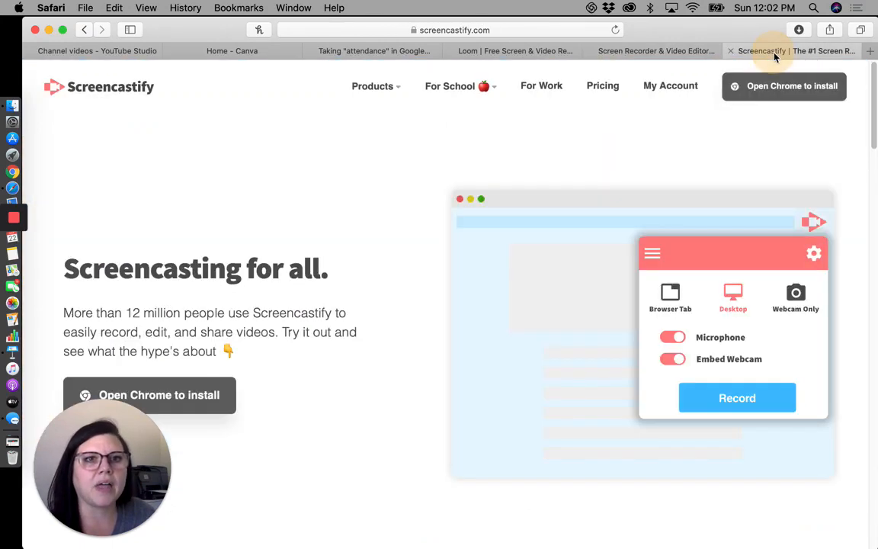
pyautogui.moveTo(589, 171)
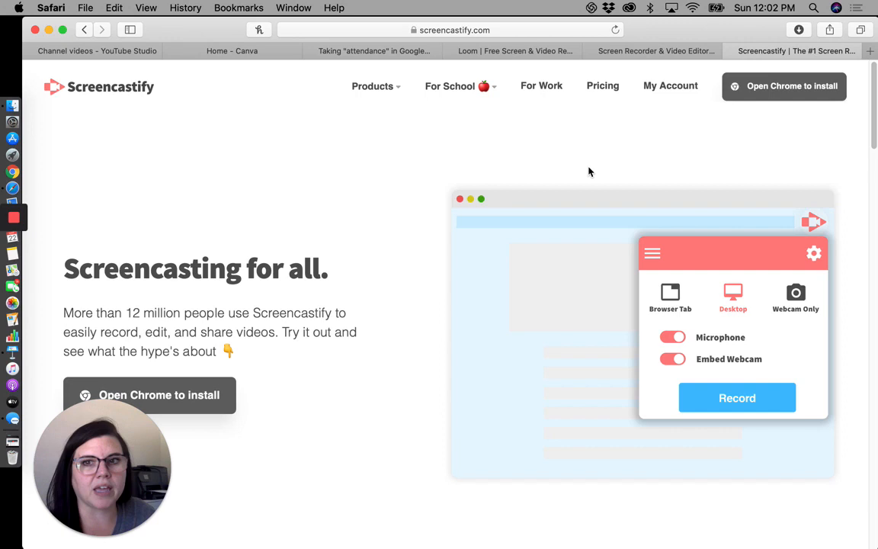
pyautogui.moveTo(594, 171)
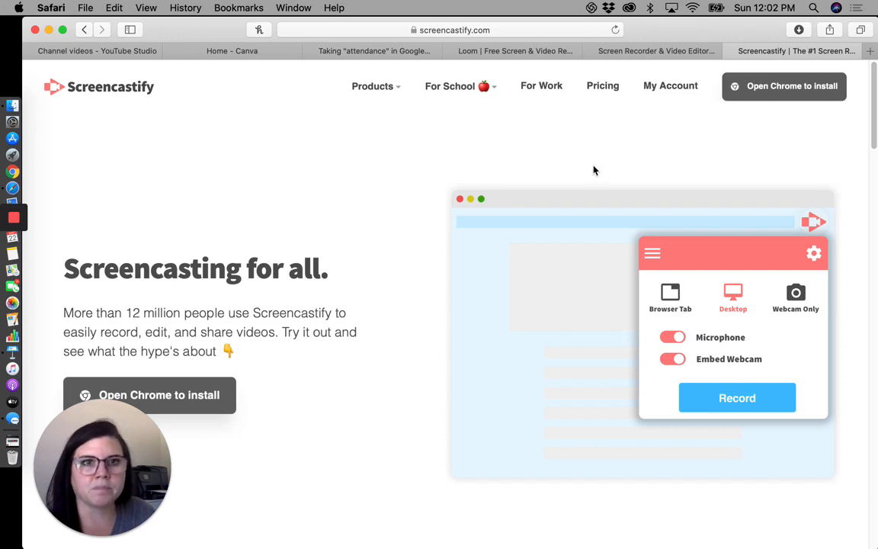
pyautogui.moveTo(283, 211)
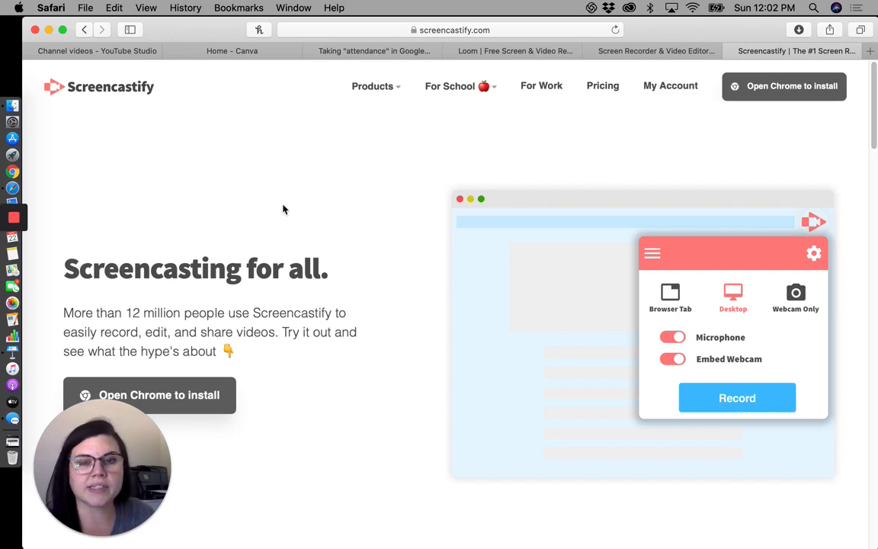
pyautogui.moveTo(610, 406)
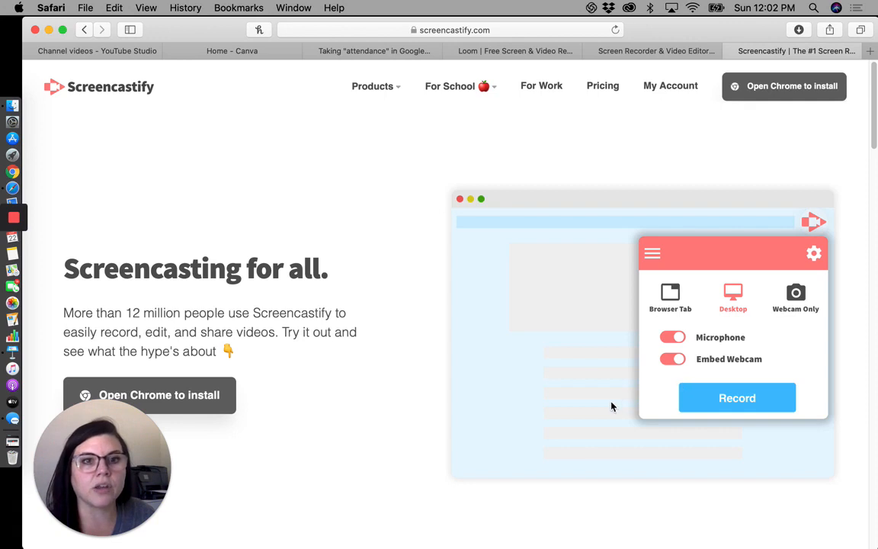
pyautogui.moveTo(603, 410)
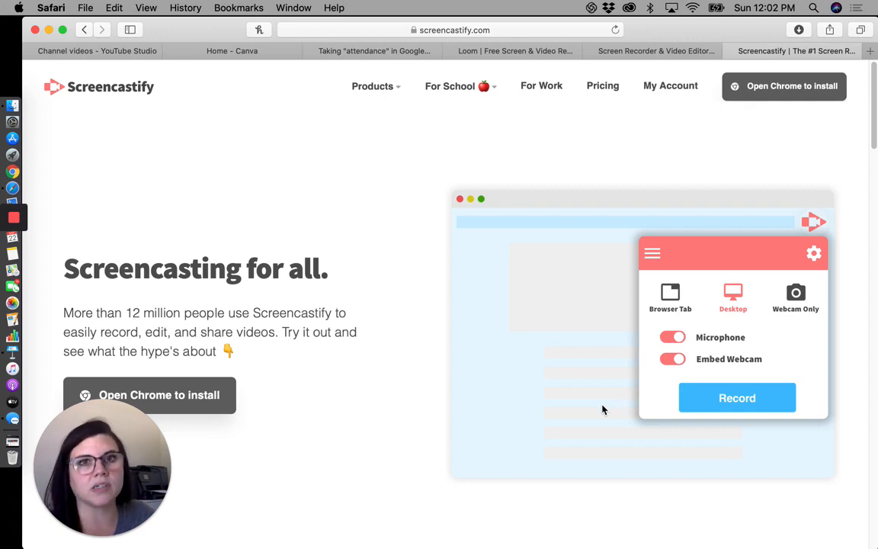
pyautogui.moveTo(573, 312)
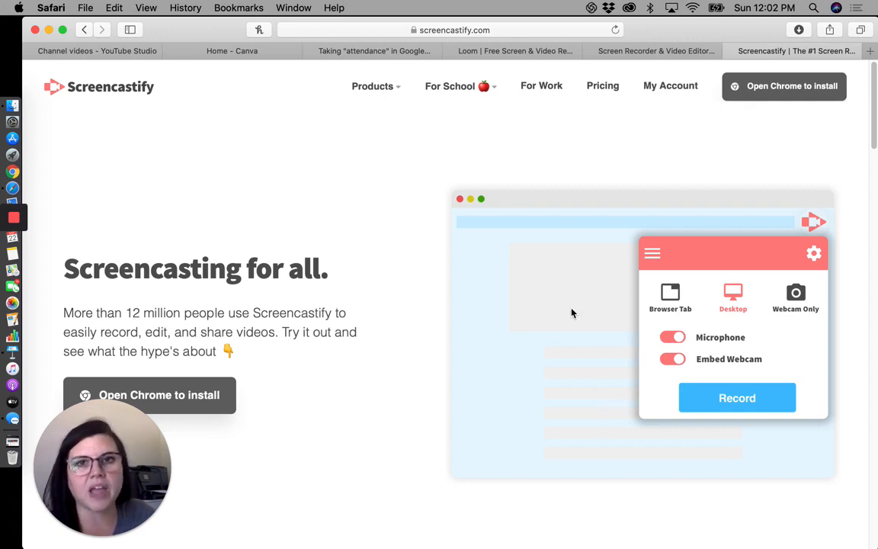
pyautogui.moveTo(140, 472)
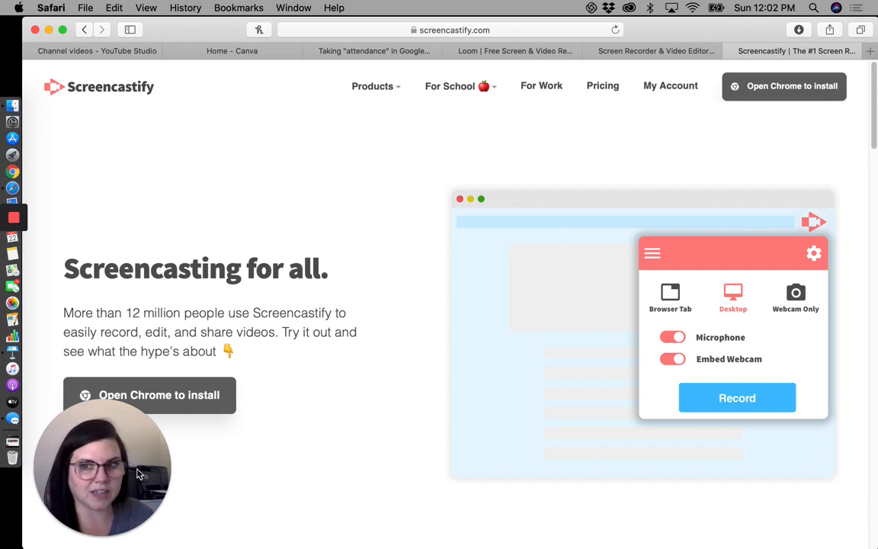
pyautogui.moveTo(269, 384)
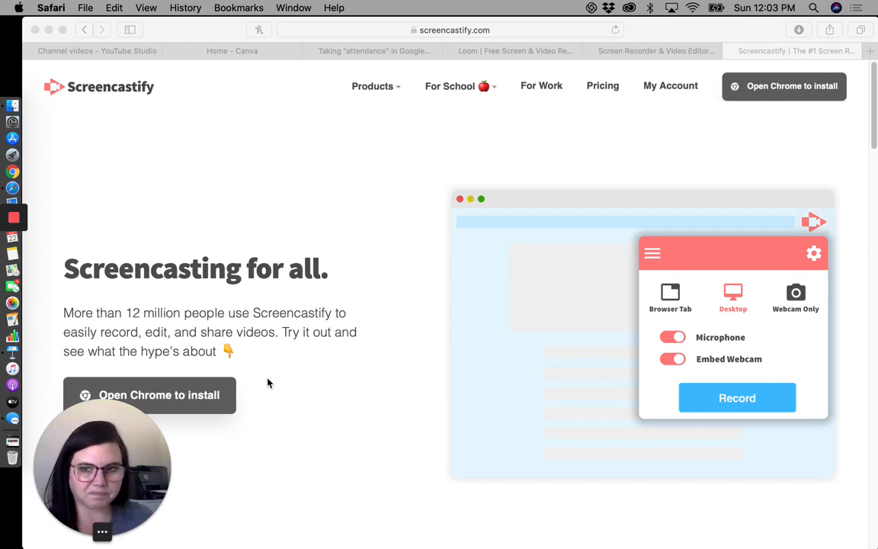
pyautogui.moveTo(310, 436)
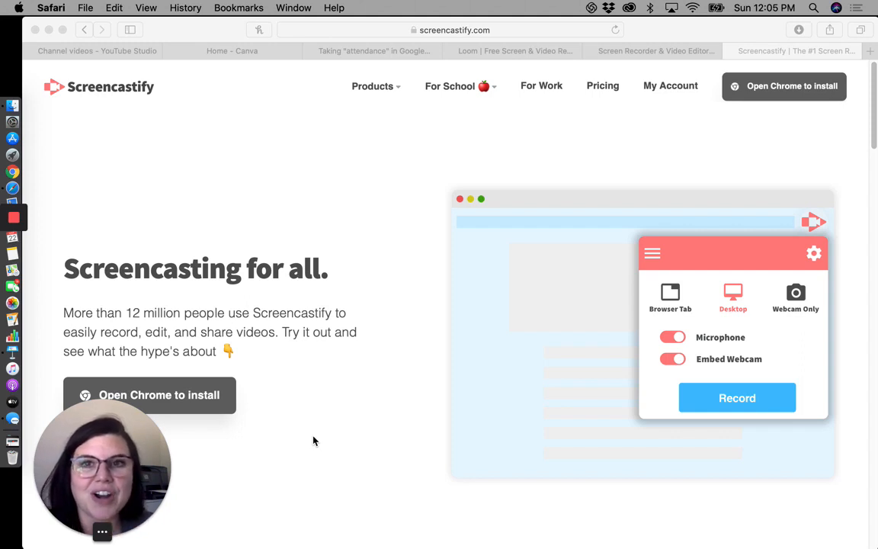
pyautogui.moveTo(263, 293)
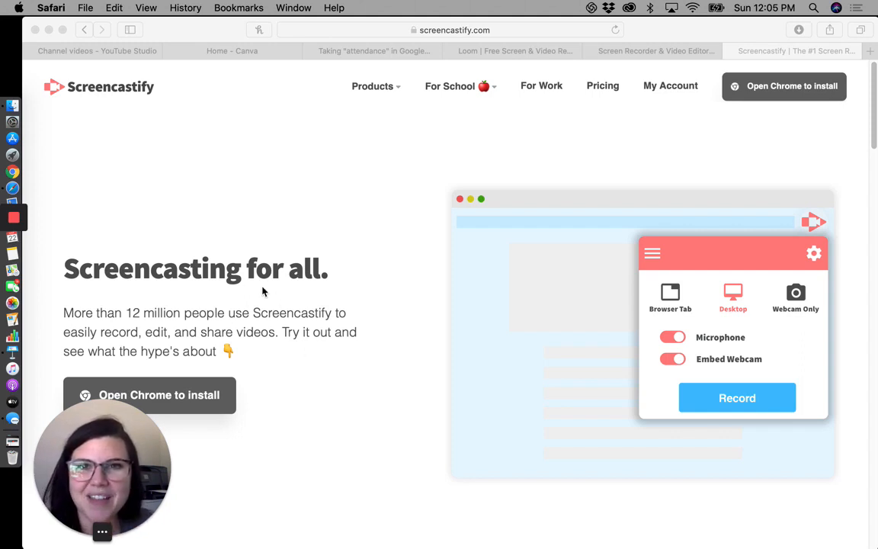